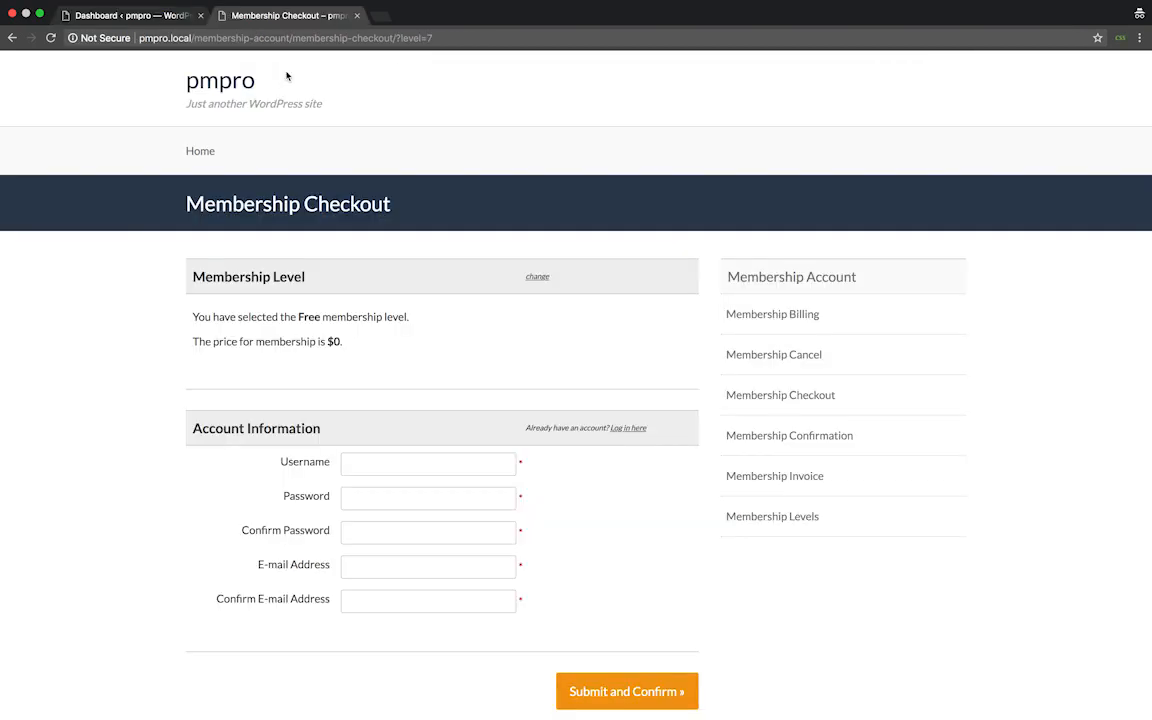
mouse_move(308, 410)
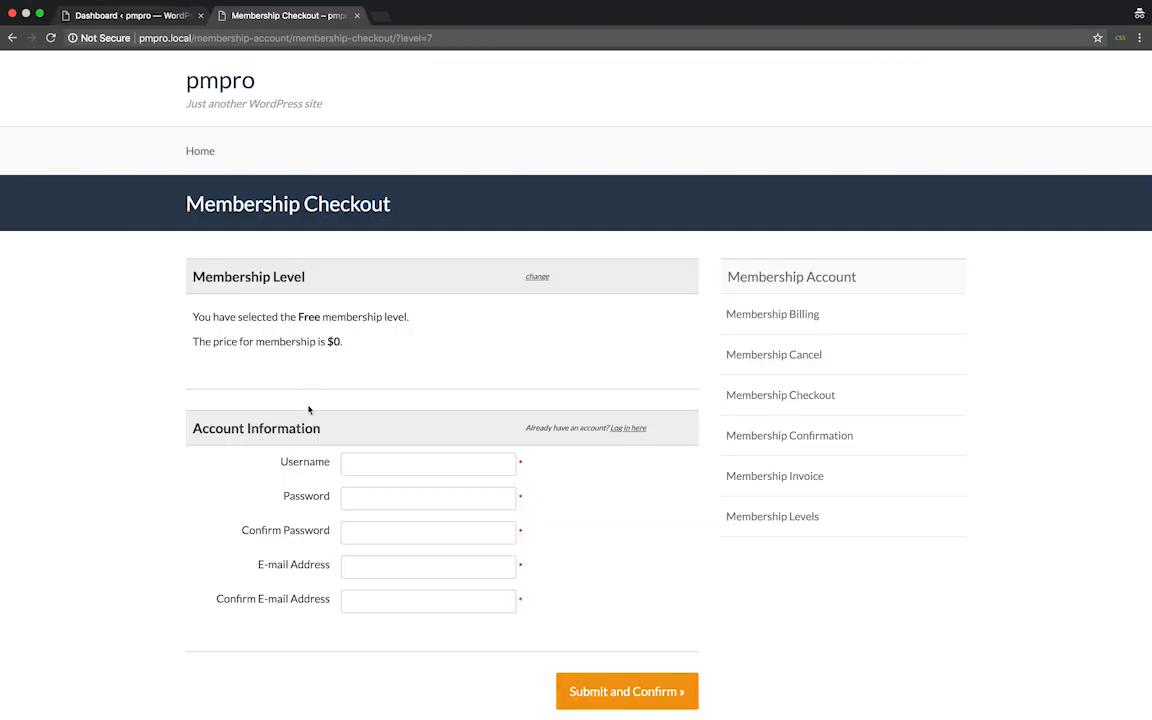
mouse_move(316, 622)
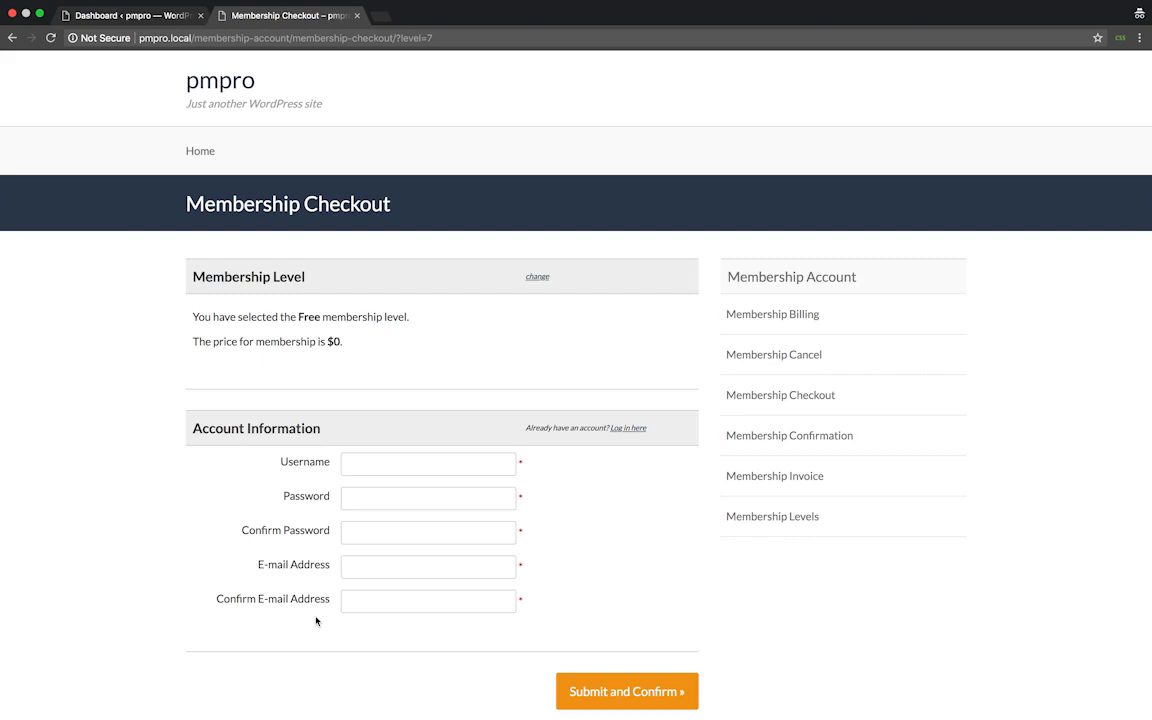
mouse_move(268, 482)
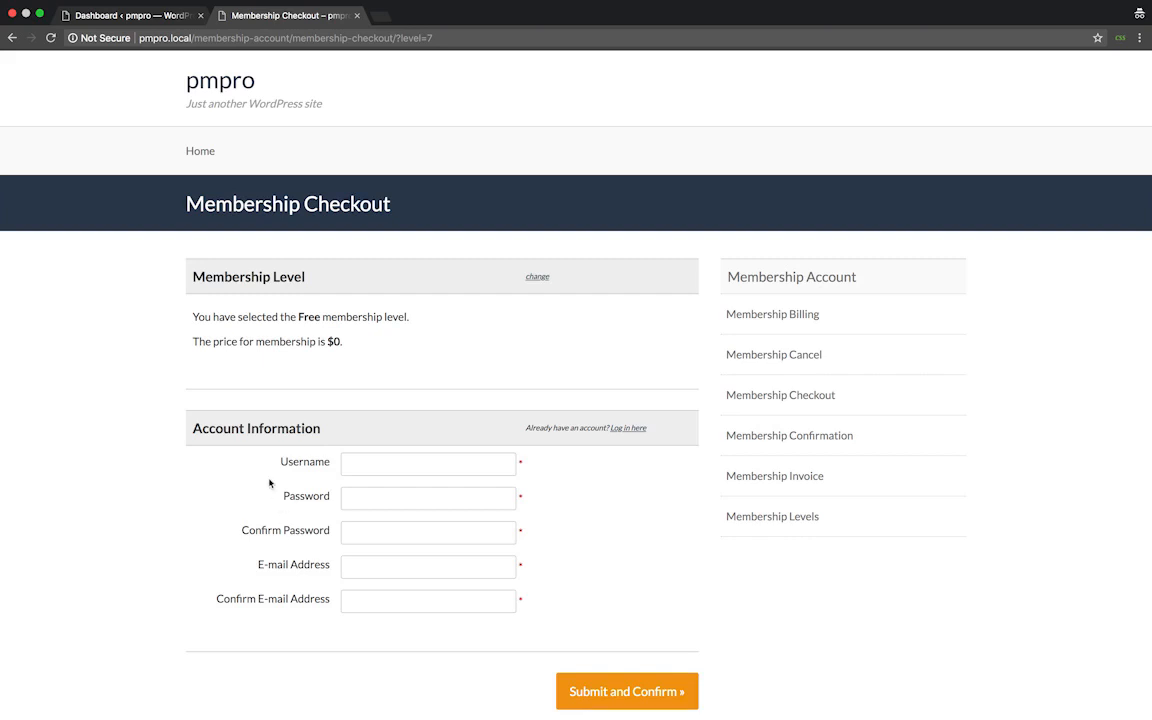
Switch from the Membership Checkout page back to the WordPress admin dashboard
left_click(120, 16)
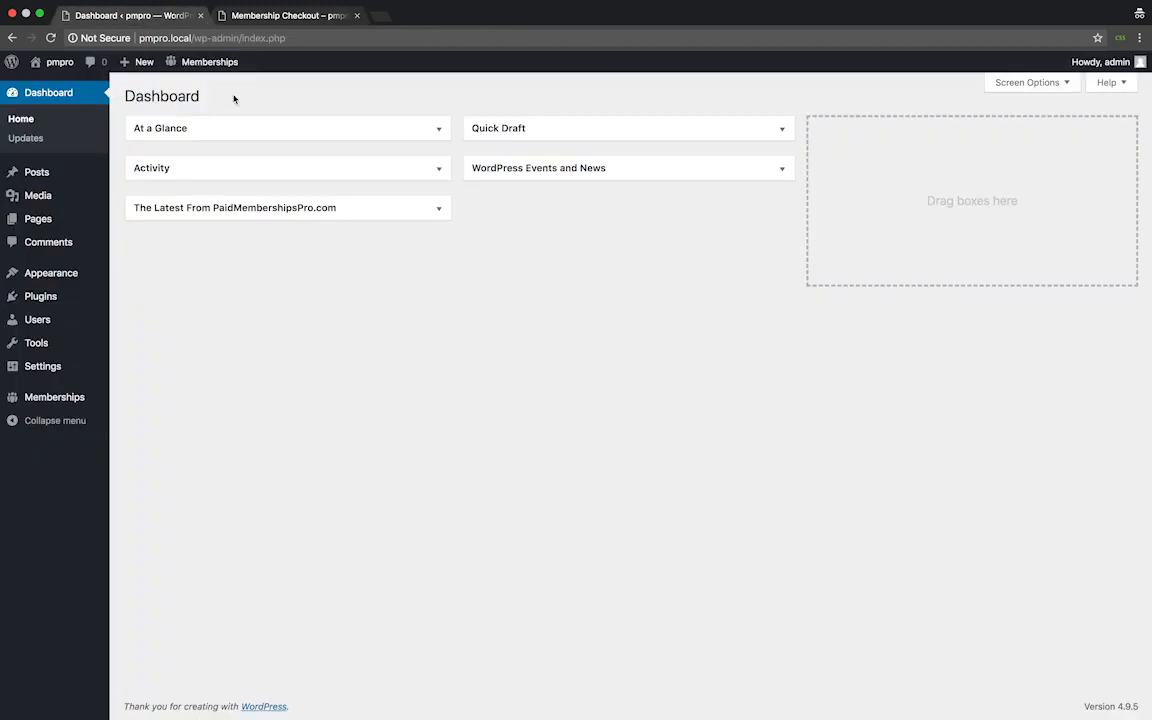
From Memberships > Add Ons, start installing the Add Name to Checkout Add On
left_click(56, 396)
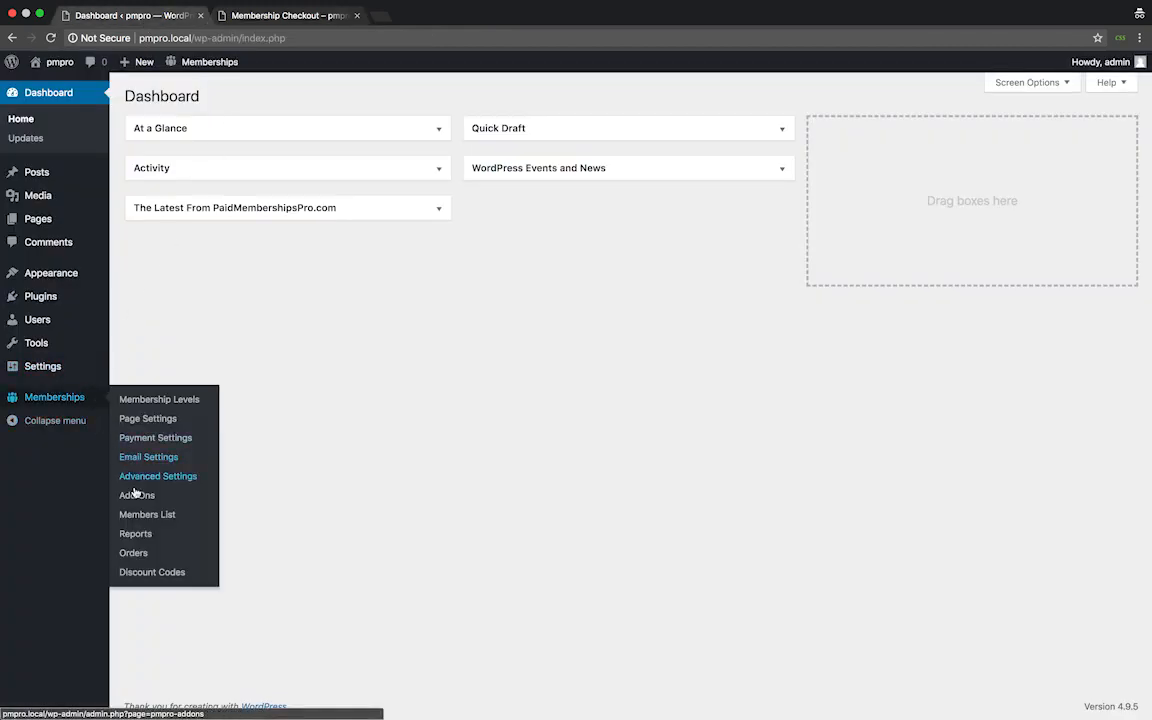
left_click(136, 496)
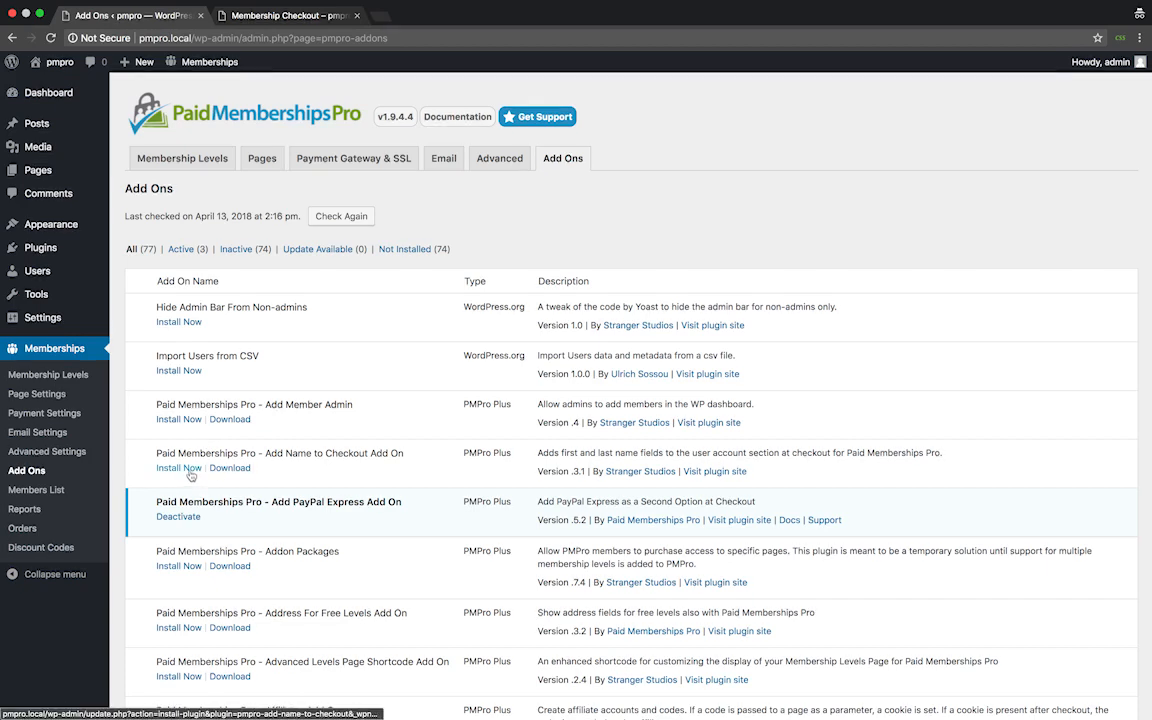
left_click(178, 468)
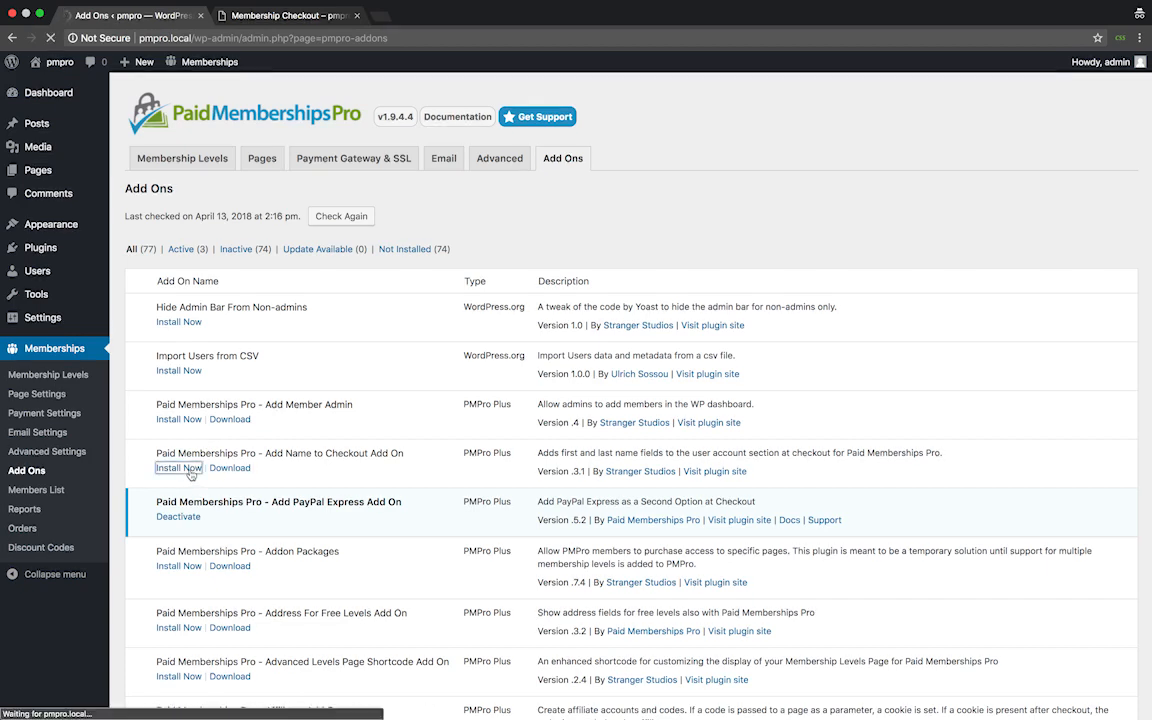
Activate the newly installed Add Name to Checkout Add On
left_click(178, 468)
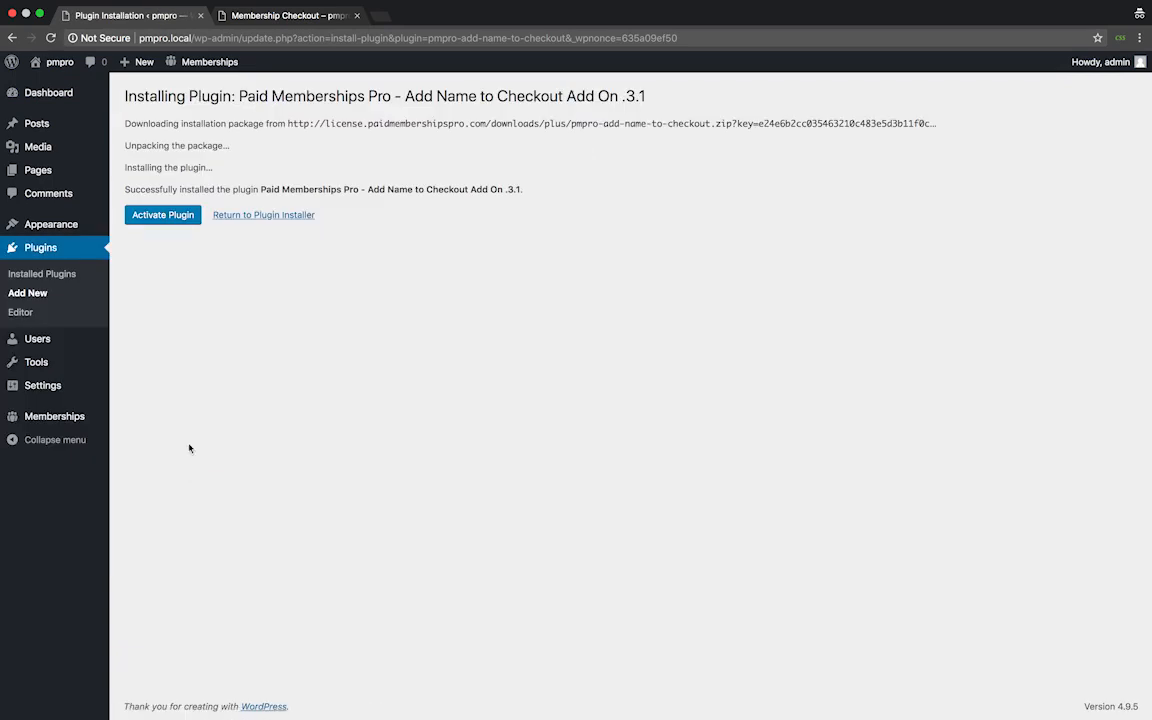
left_click(162, 216)
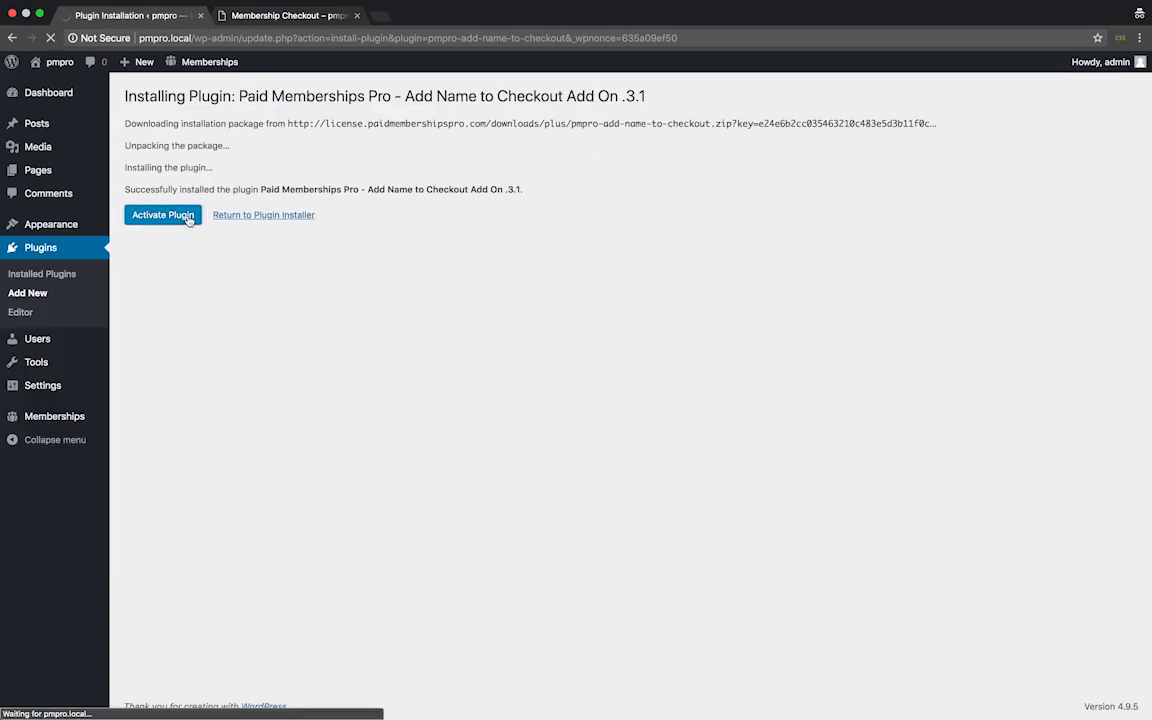
left_click(162, 216)
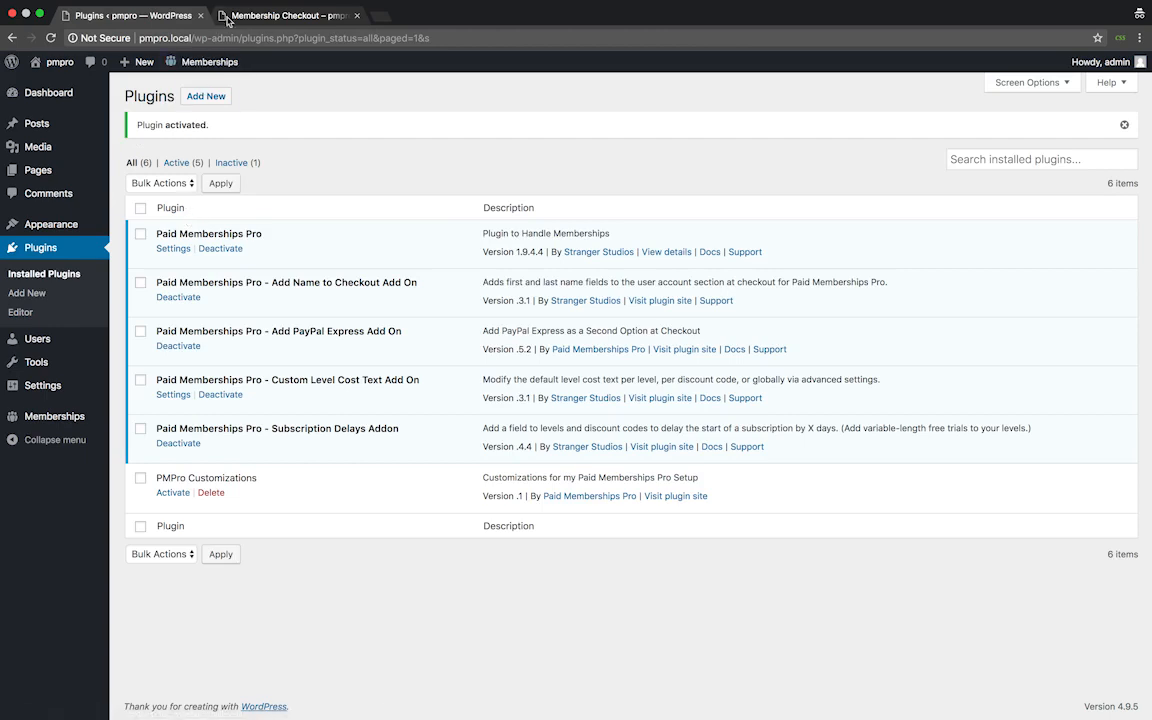
Reload the Membership Checkout page to reveal the new First Name and Last Name fields
left_click(290, 16)
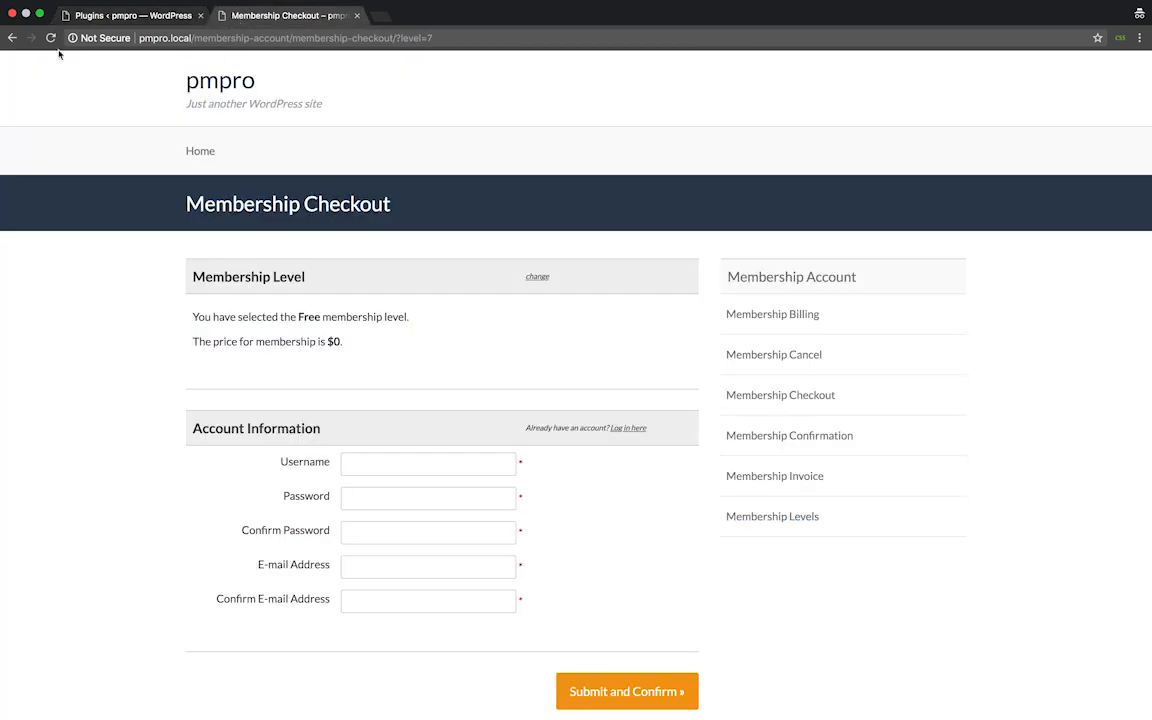
left_click(52, 40)
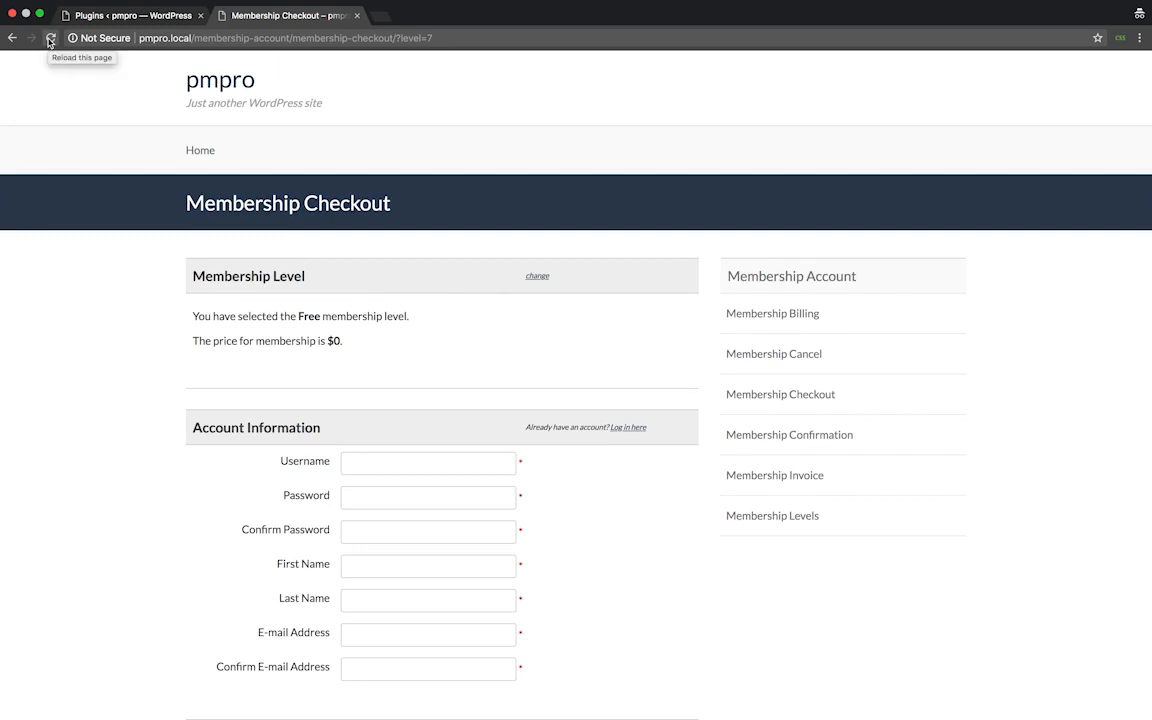
mouse_move(290, 550)
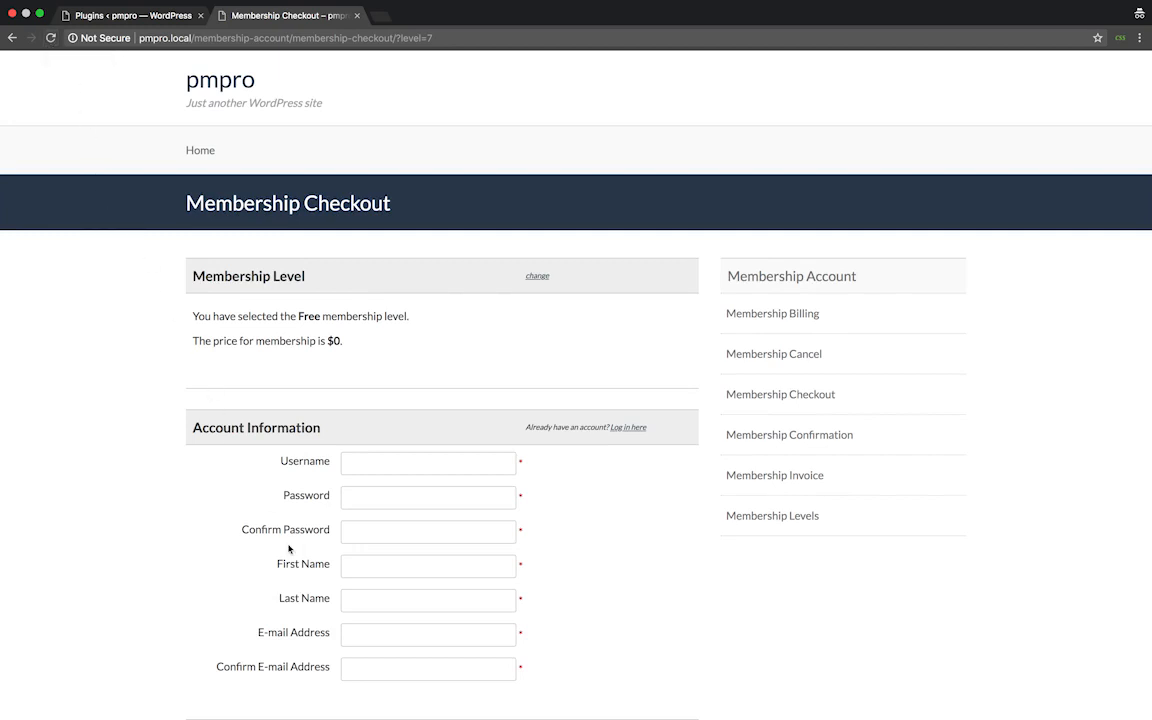
mouse_move(308, 604)
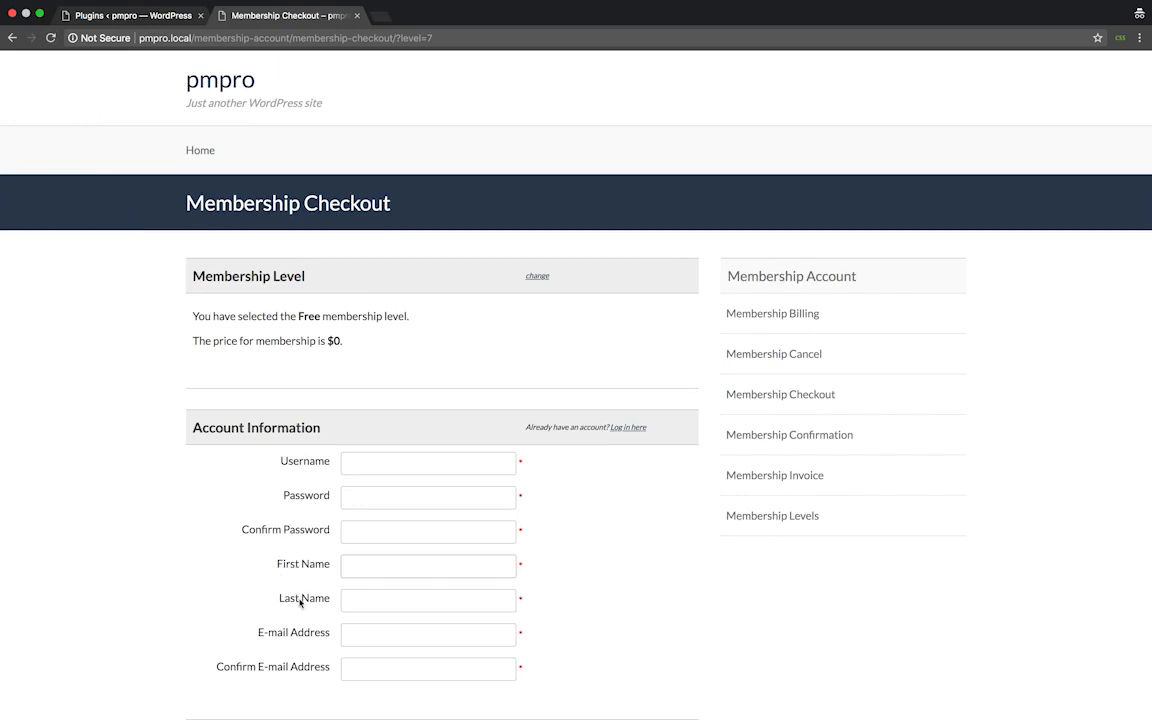